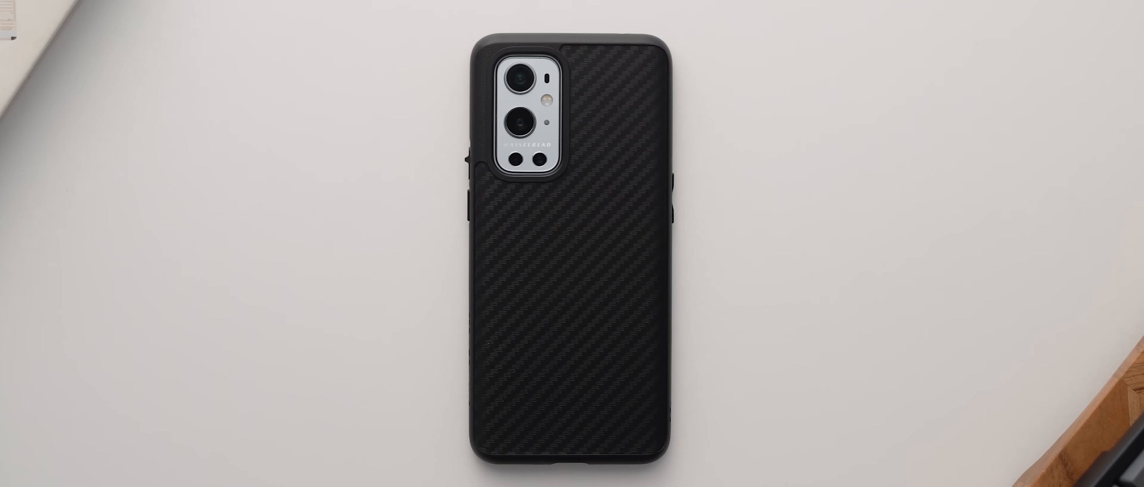
- Give the SAM text on the red wave-pattern case the Roboto-BoldItalic font style
left_click(949, 104)
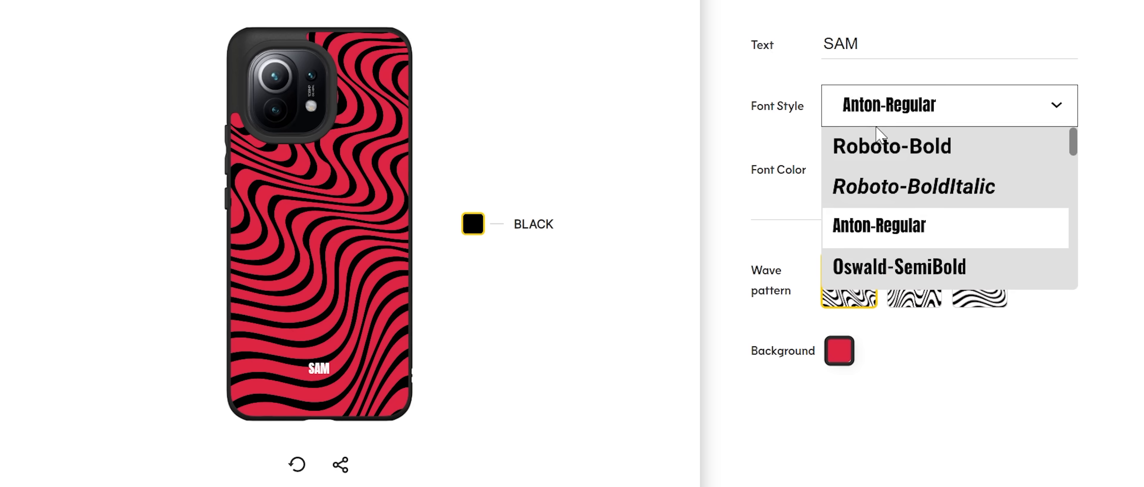
left_click(913, 186)
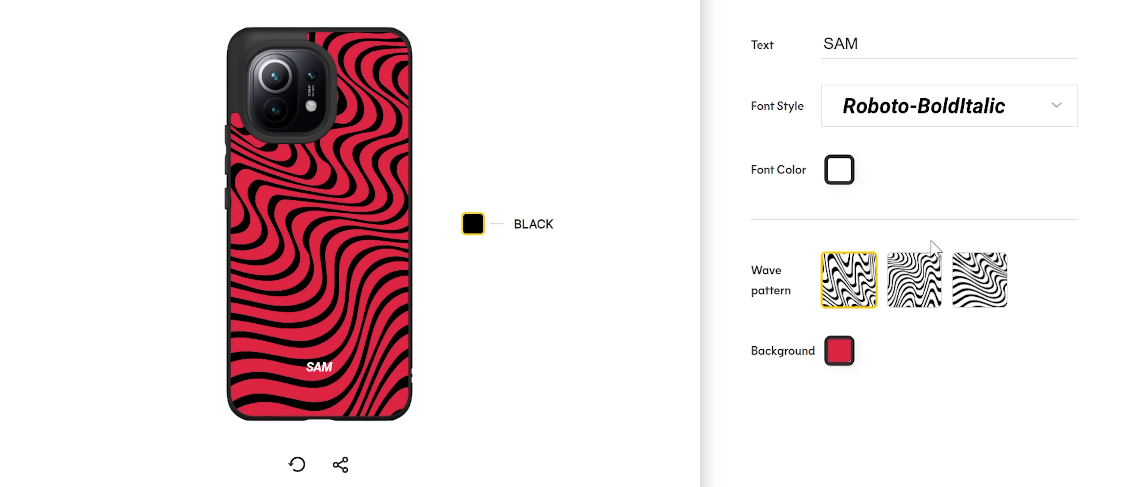
left_click(979, 280)
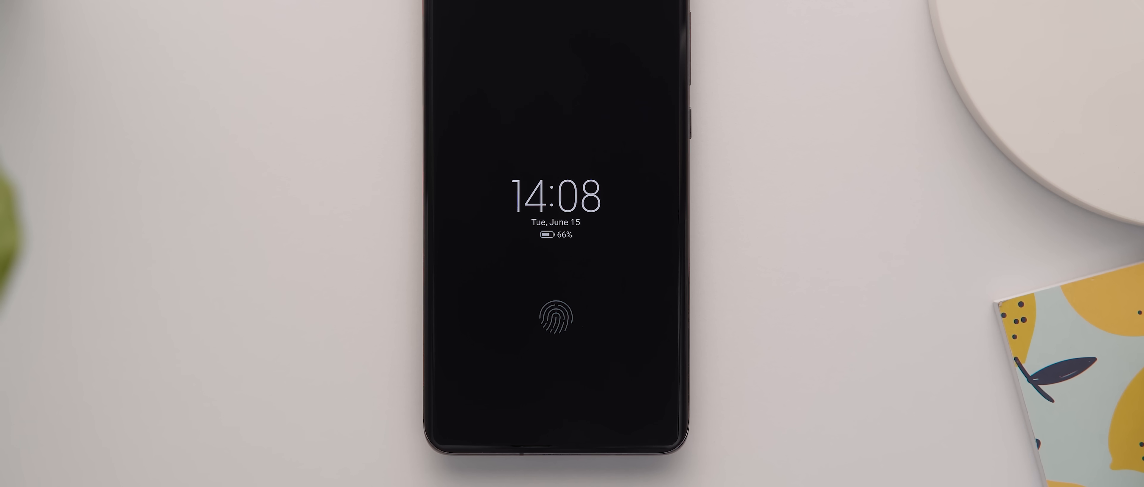
left_click(559, 319)
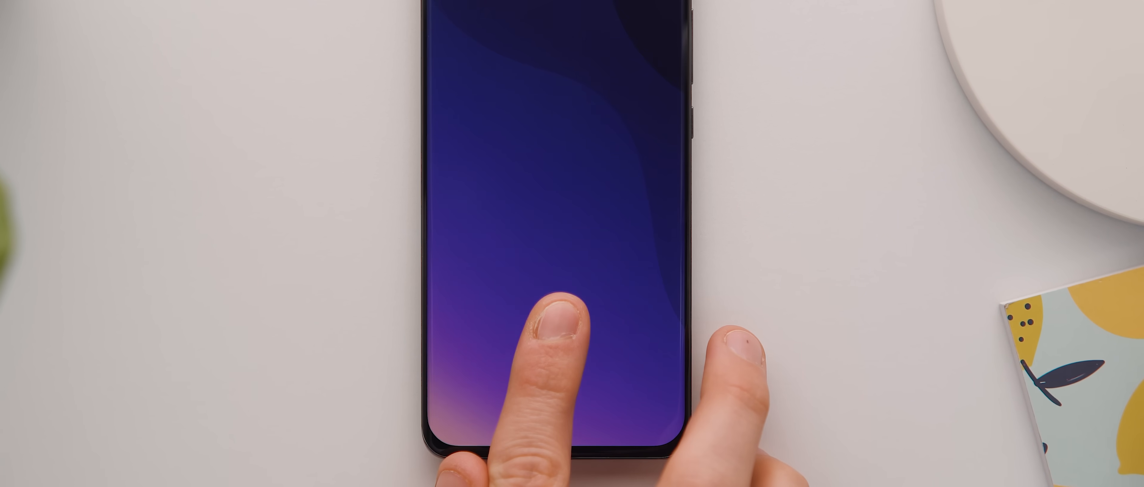